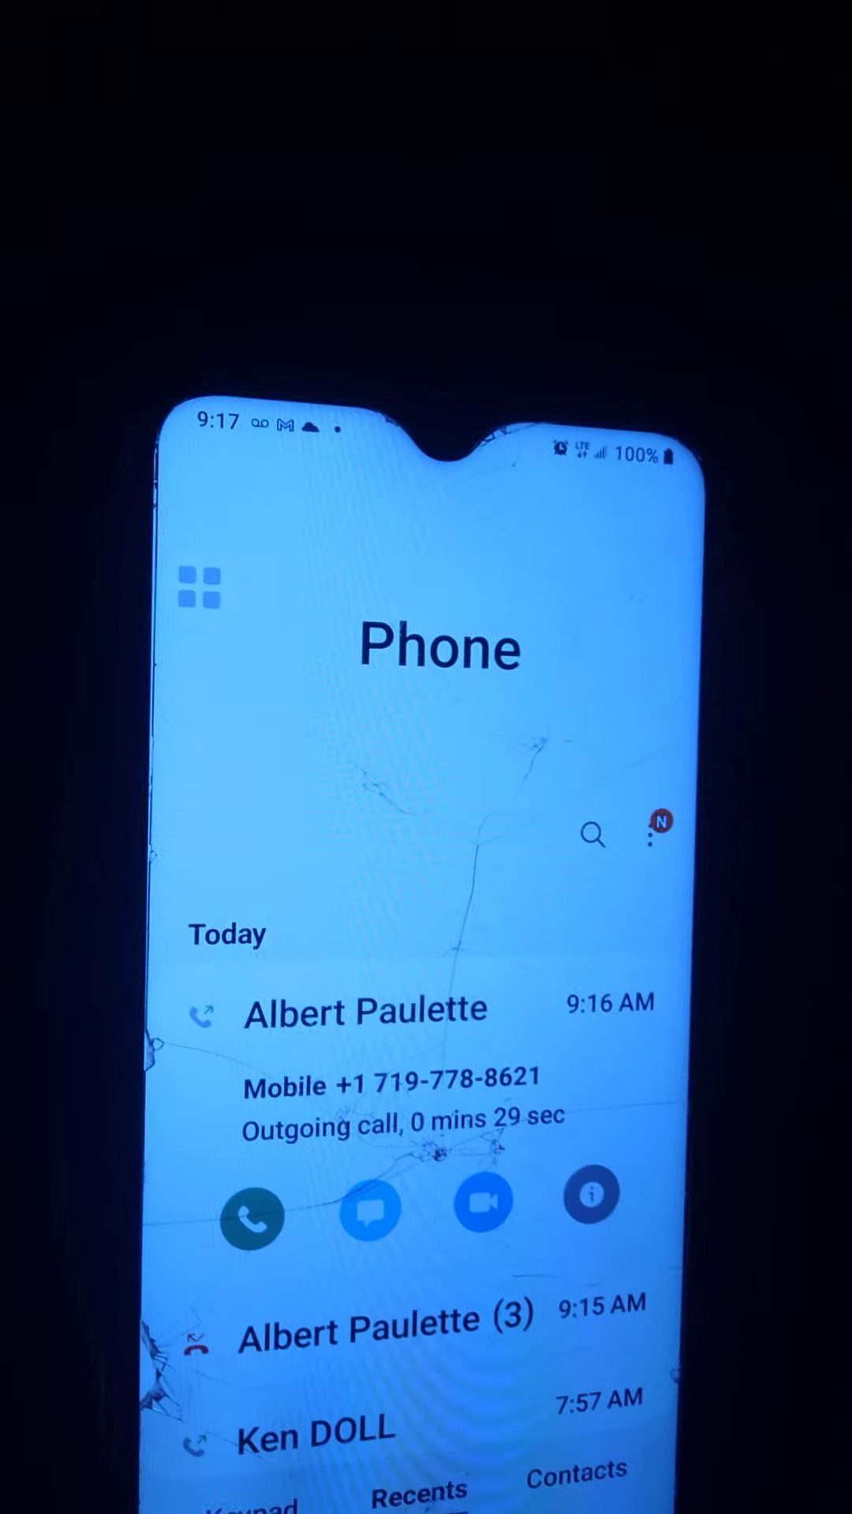
Call back the most recent number in today's Recents so the Calling screen appears.
click(252, 1214)
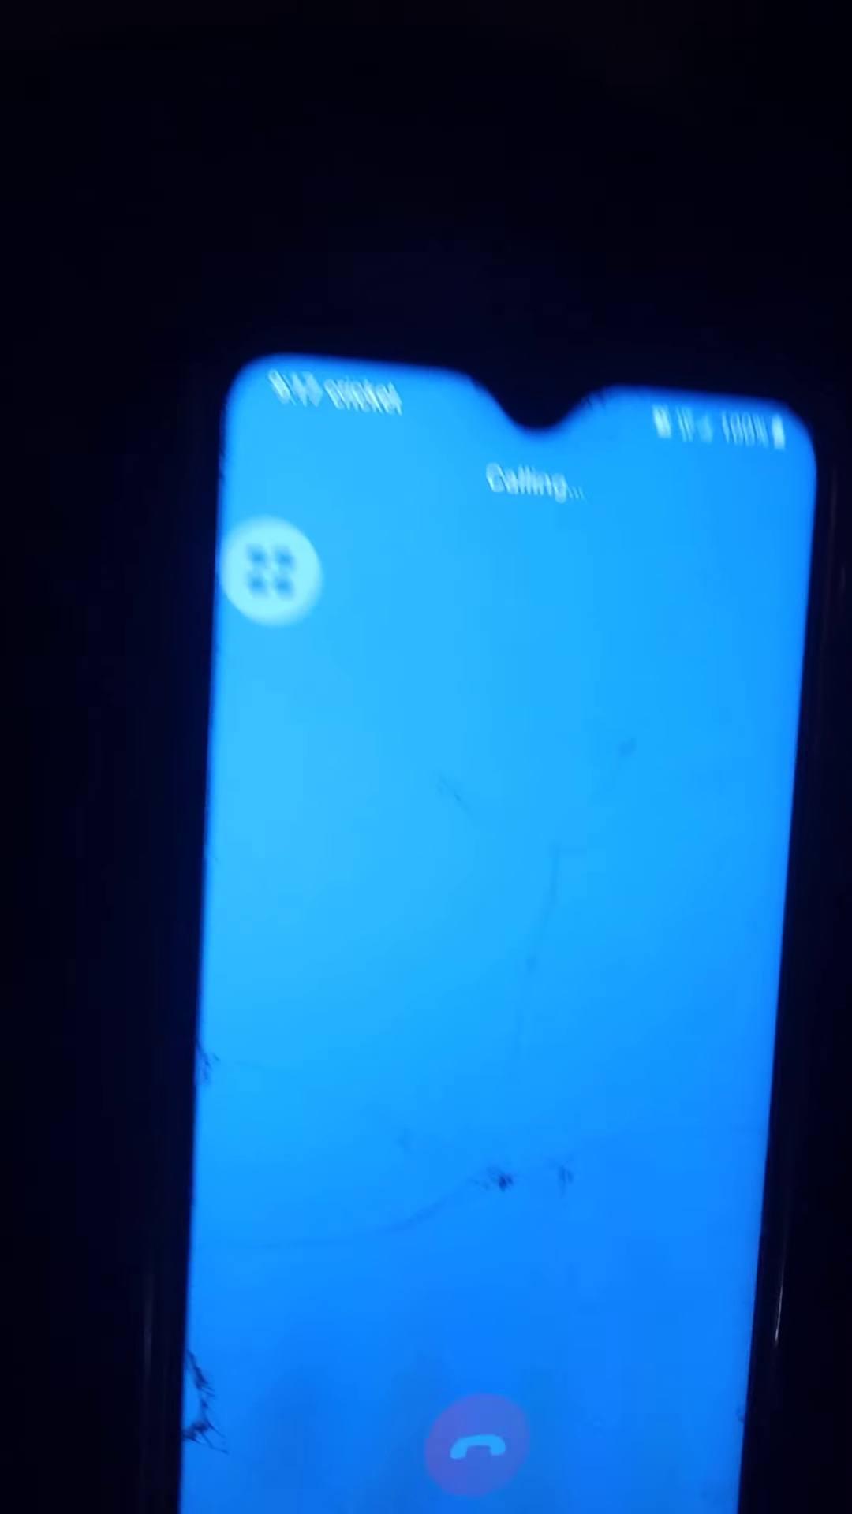